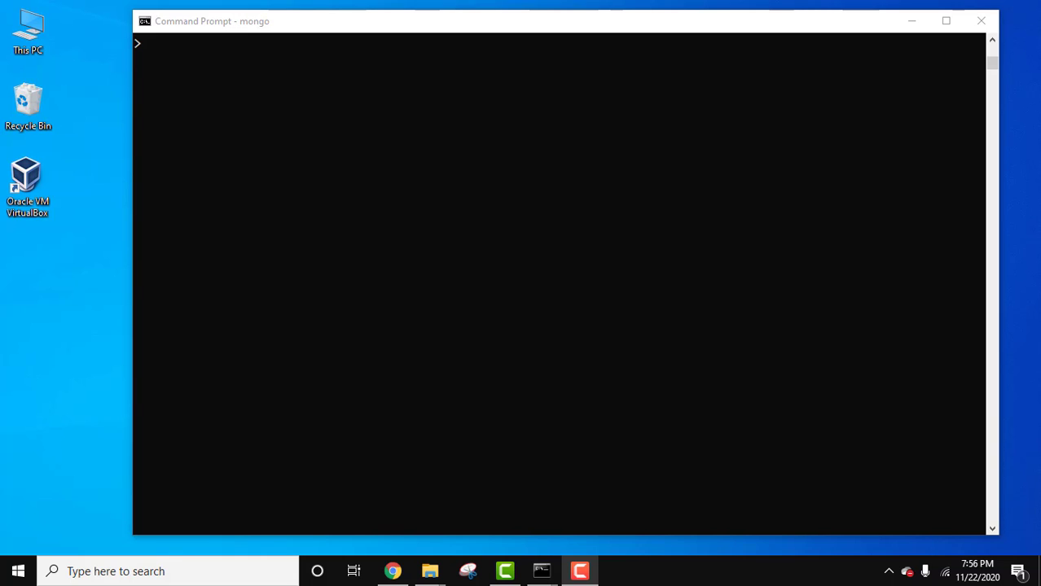
Step: Run show dbs, use demo, and show collections to reveal client, department and employee
{"action": "type", "text": "sh"}
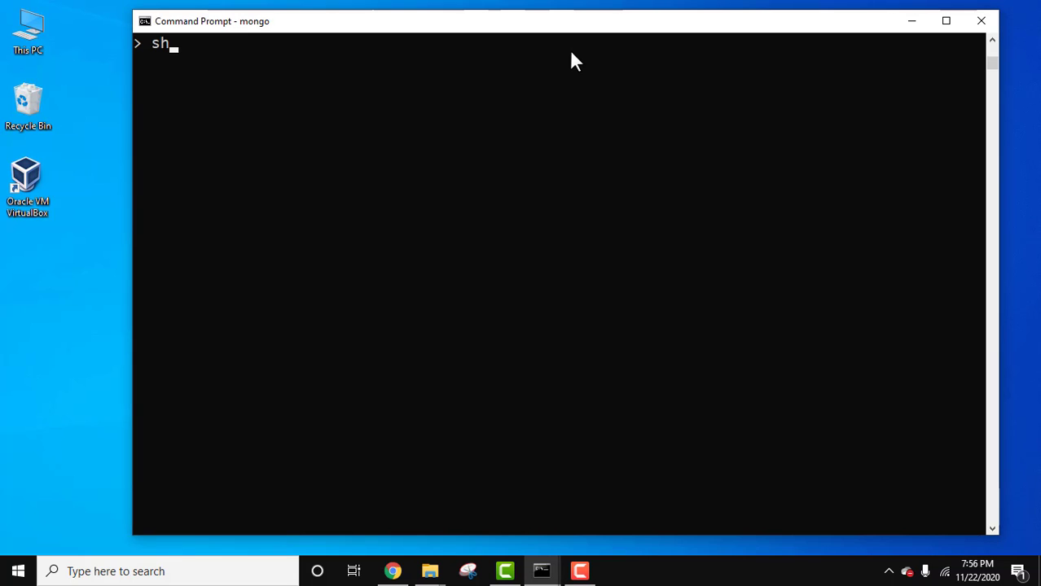
{"action": "key", "text": "Return"}
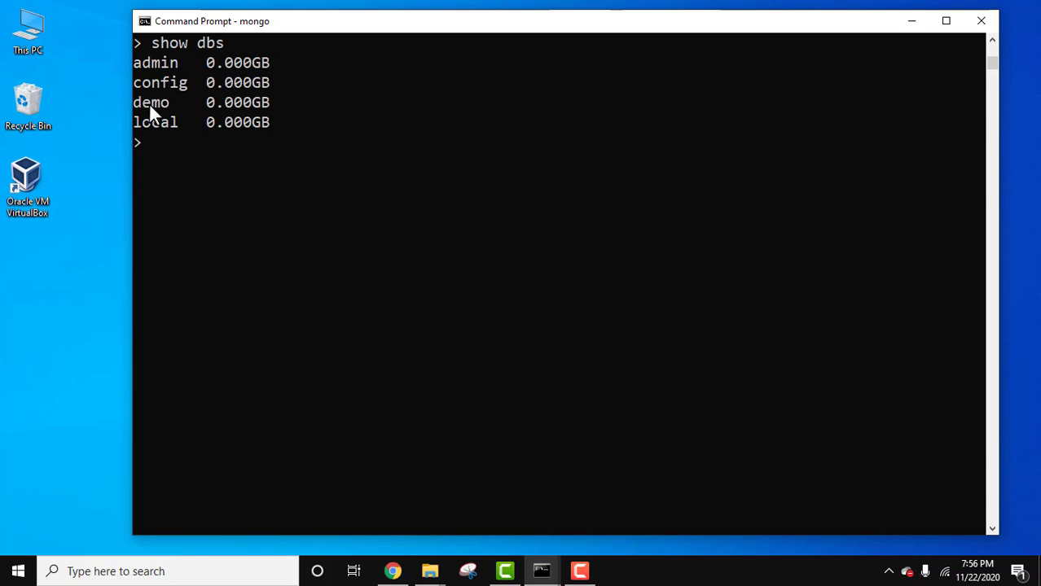
{"action": "type", "text": "use d"}
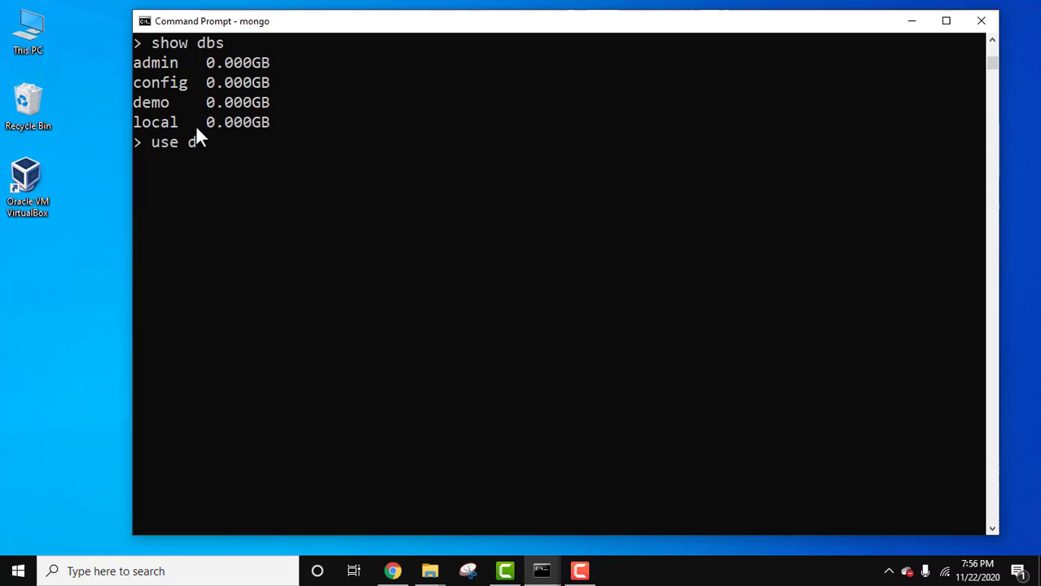
{"action": "type", "text": "emo"}
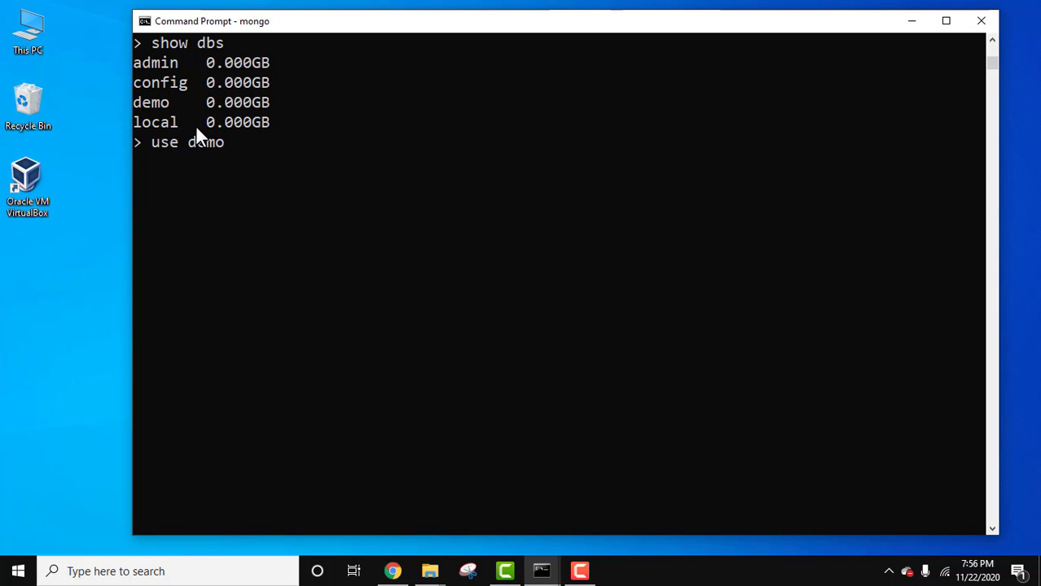
{"action": "key", "text": "Return"}
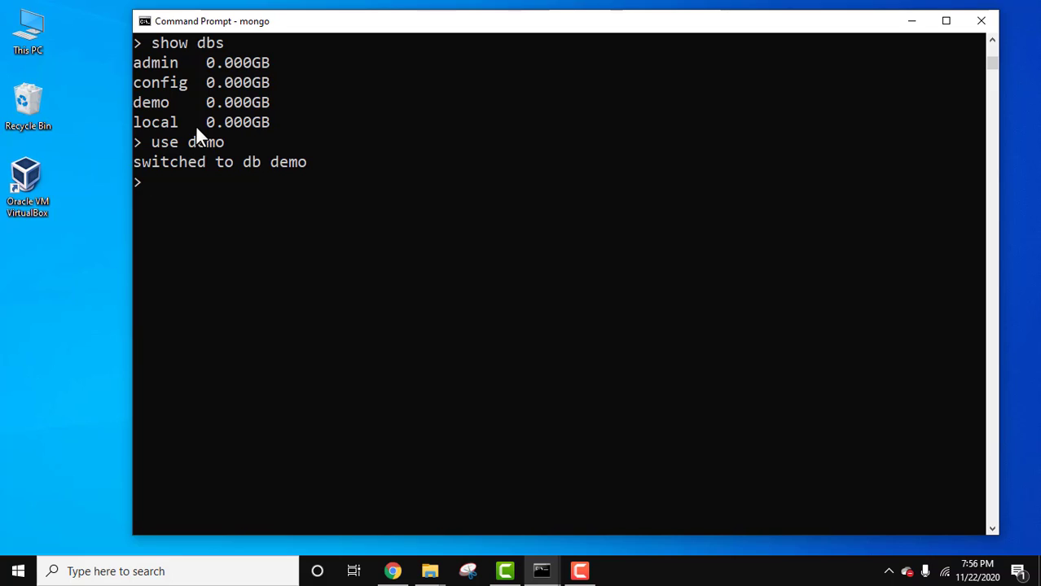
{"action": "type", "text": "show co"}
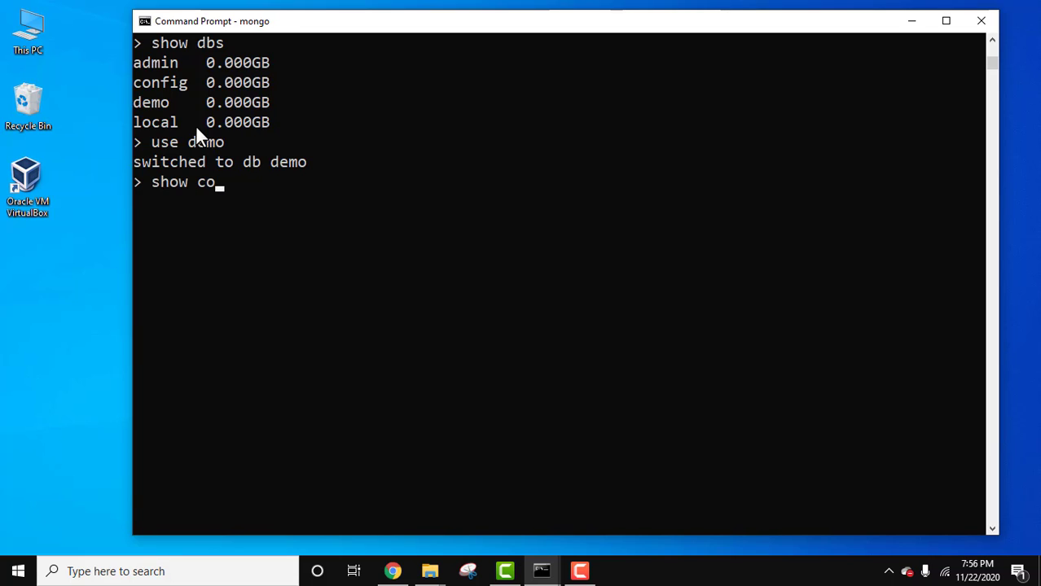
{"action": "type", "text": "llections"}
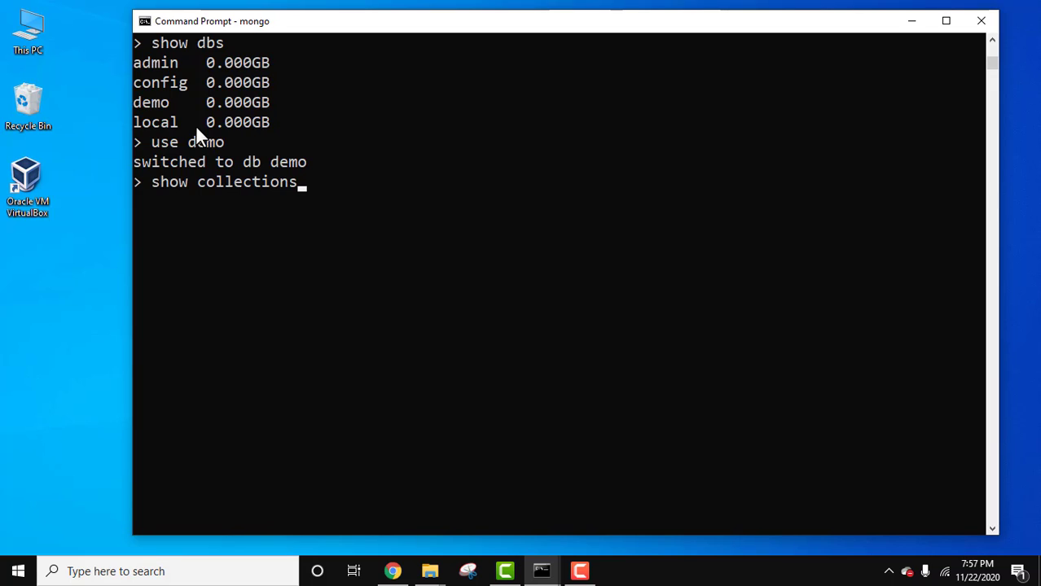
{"action": "key", "text": "Return"}
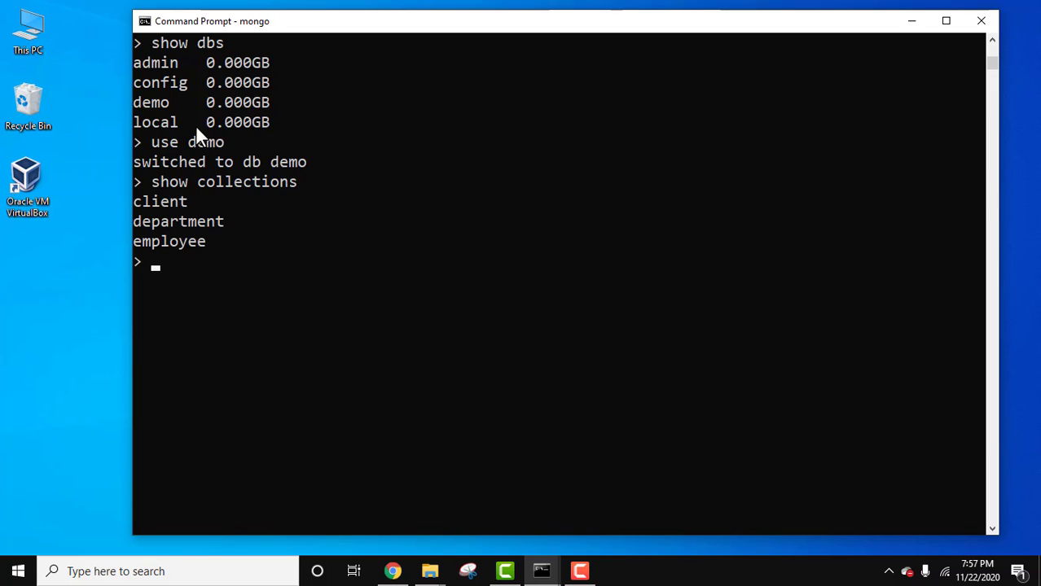
{"action": "mouse_move", "coordinate": [189, 259]}
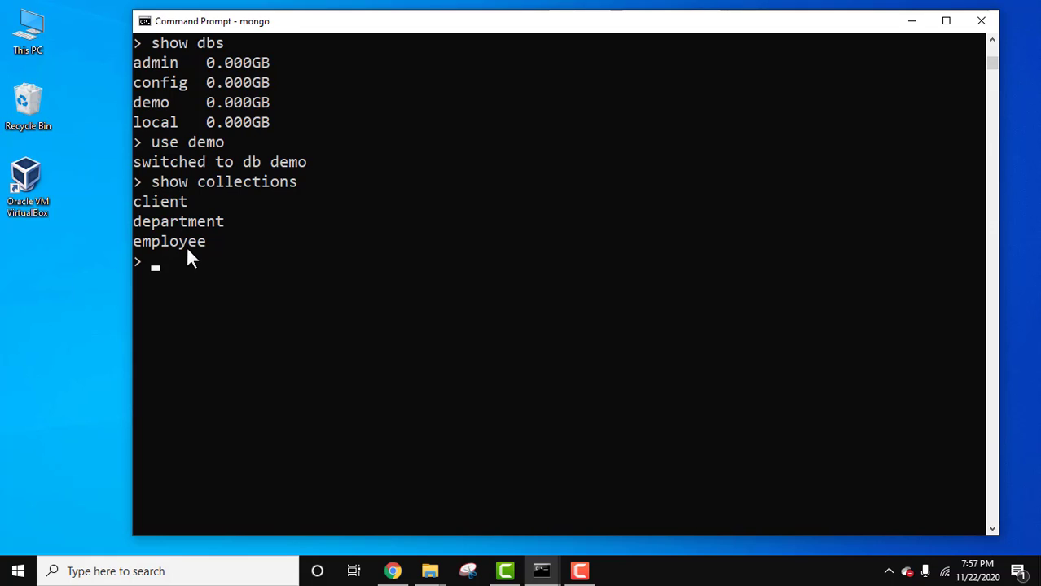
{"action": "mouse_move", "coordinate": [215, 253]}
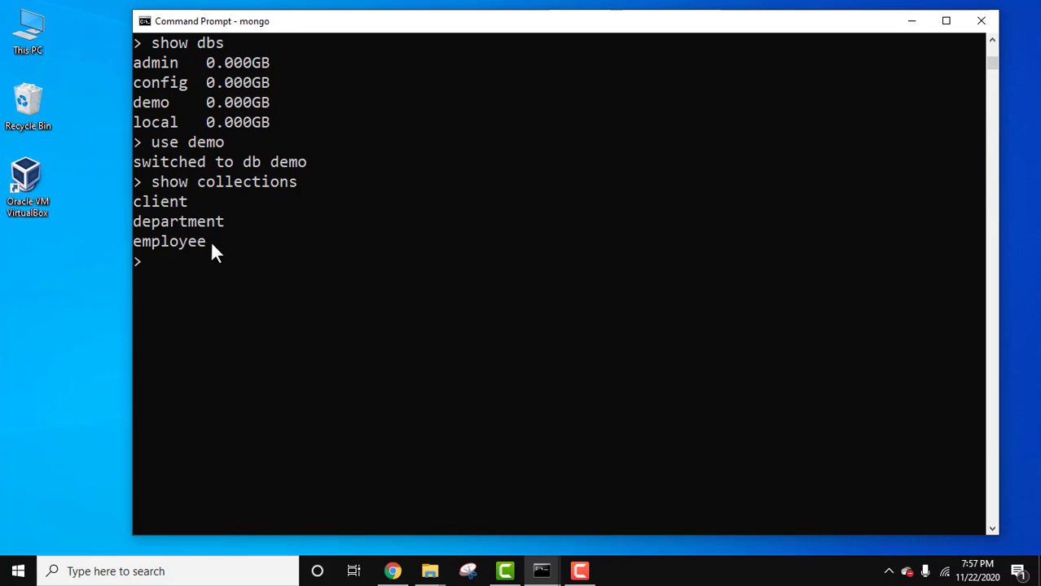
{"action": "mouse_move", "coordinate": [994, 533]}
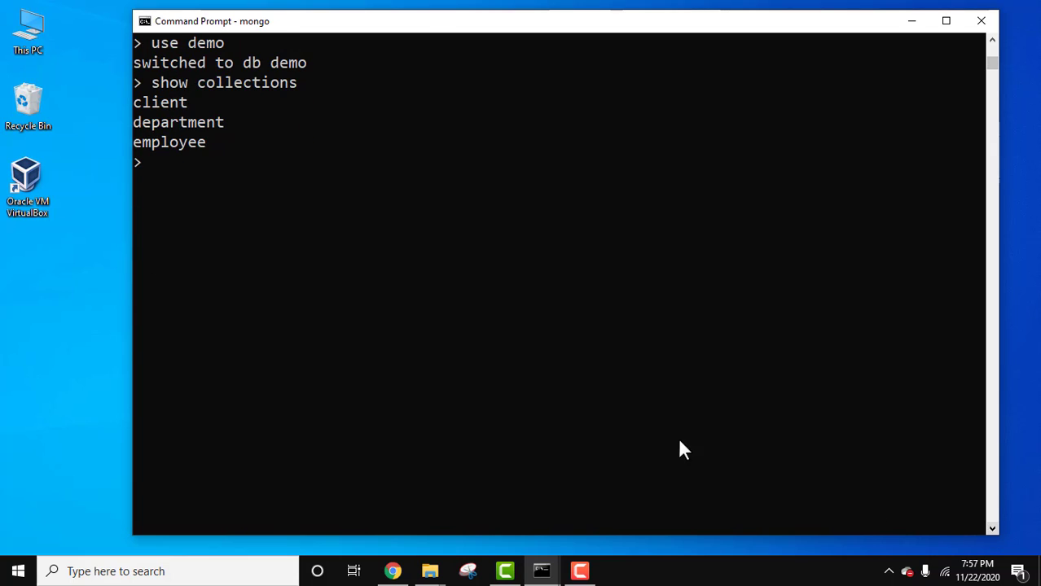
Step: Display all employee documents with db.employee.find().pretty() and scroll through Emma, Brad, Alex, Jenni
{"action": "type", "text": "db."}
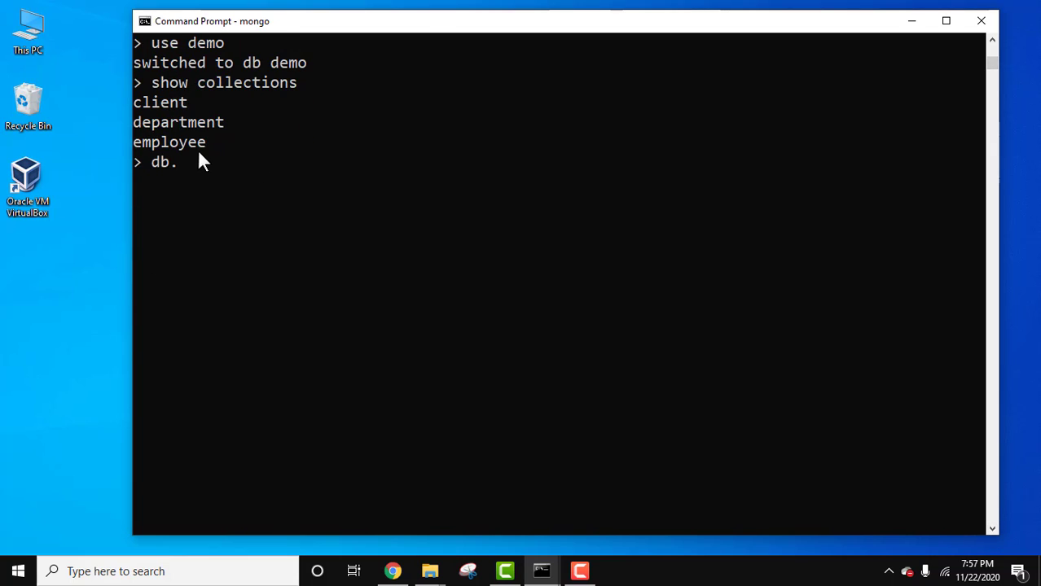
{"action": "type", "text": "employee"}
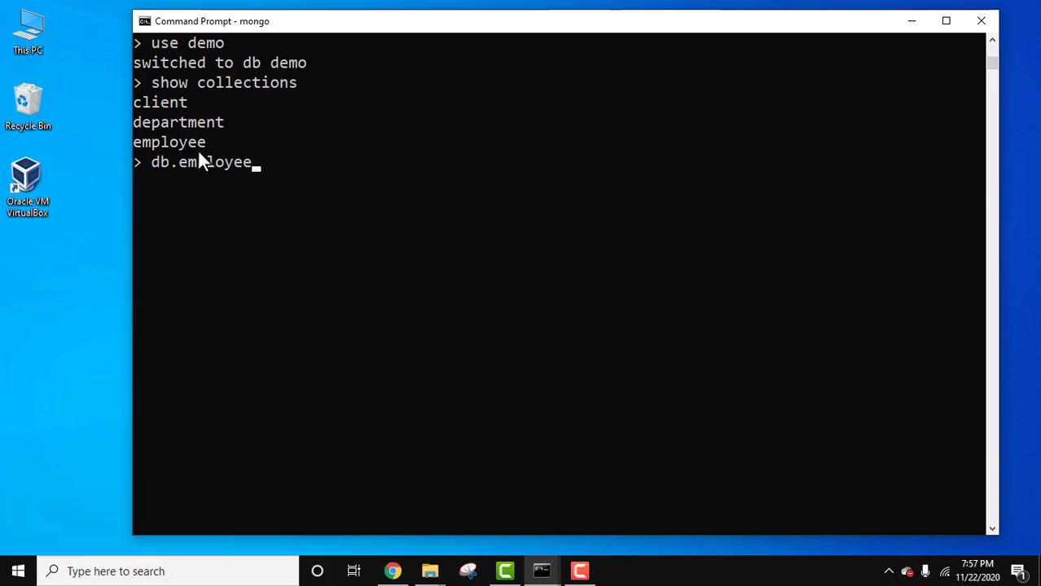
{"action": "type", "text": ".find()"}
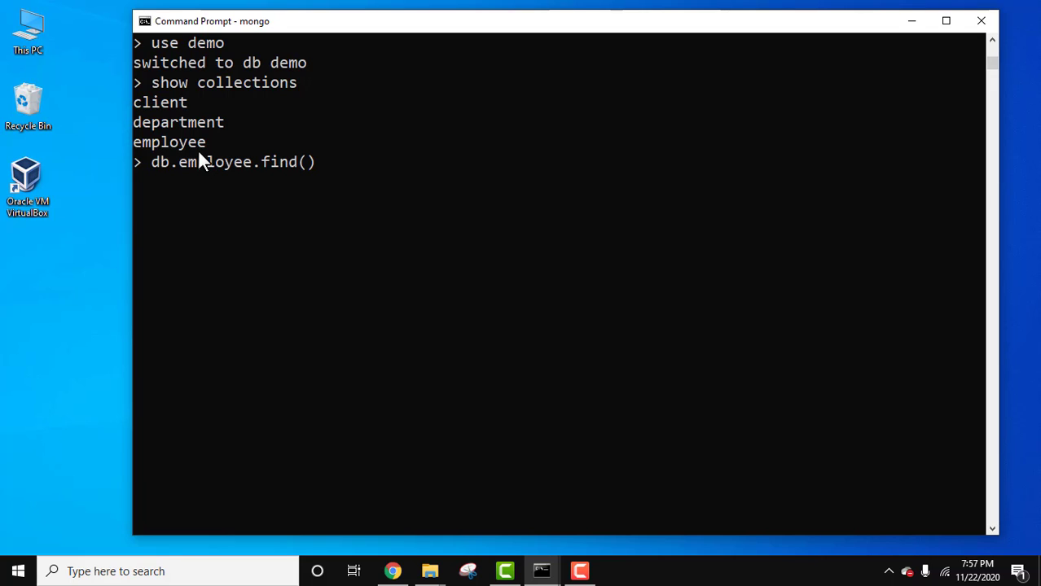
{"action": "type", "text": ".pretty("}
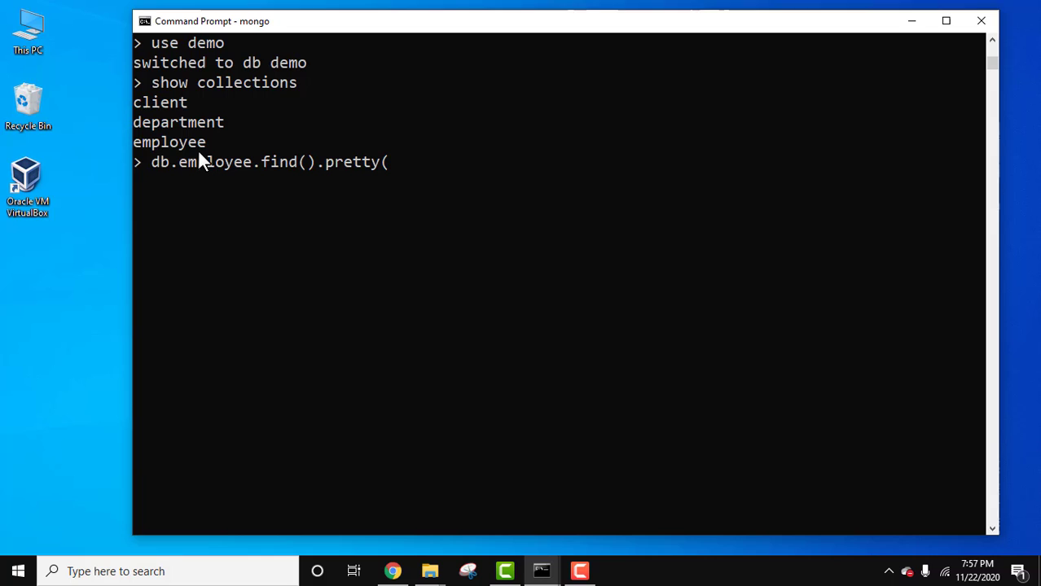
{"action": "key", "text": "Return"}
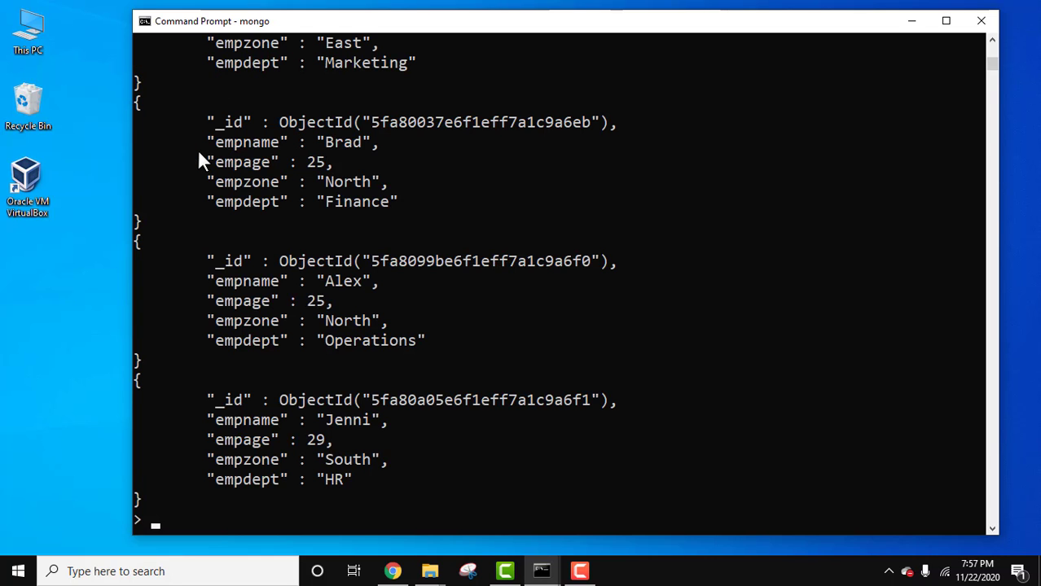
{"action": "mouse_move", "coordinate": [993, 43]}
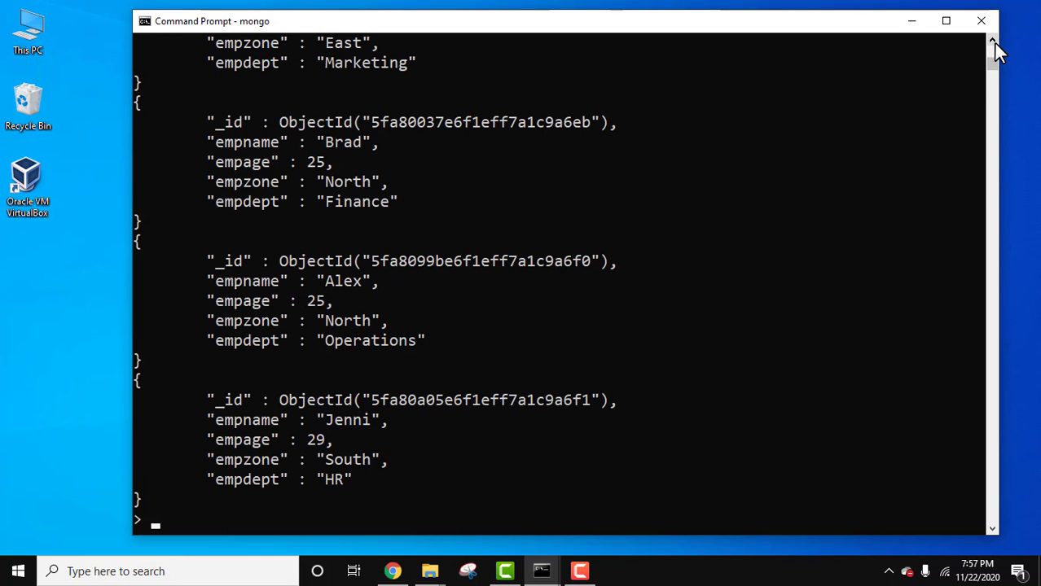
{"action": "scroll", "scroll_direction": "up", "scroll_amount": 3}
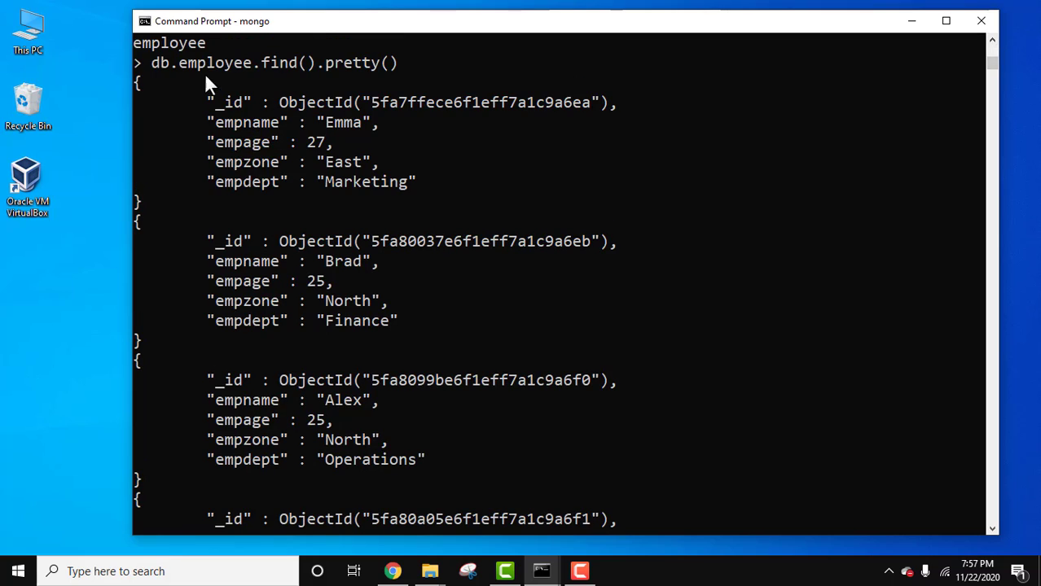
{"action": "mouse_move", "coordinate": [488, 448]}
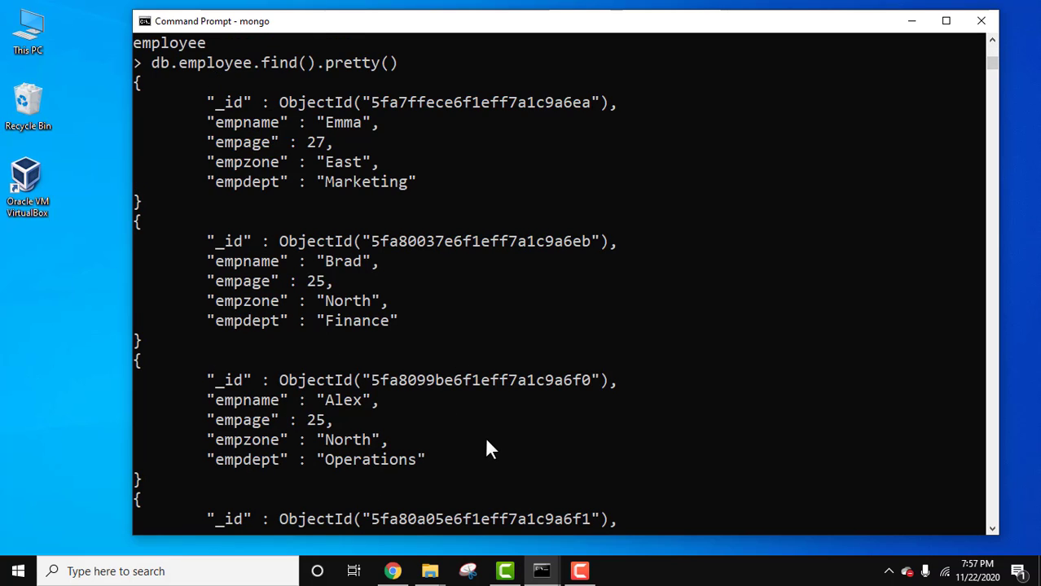
{"action": "scroll", "scroll_direction": "down", "scroll_amount": 3}
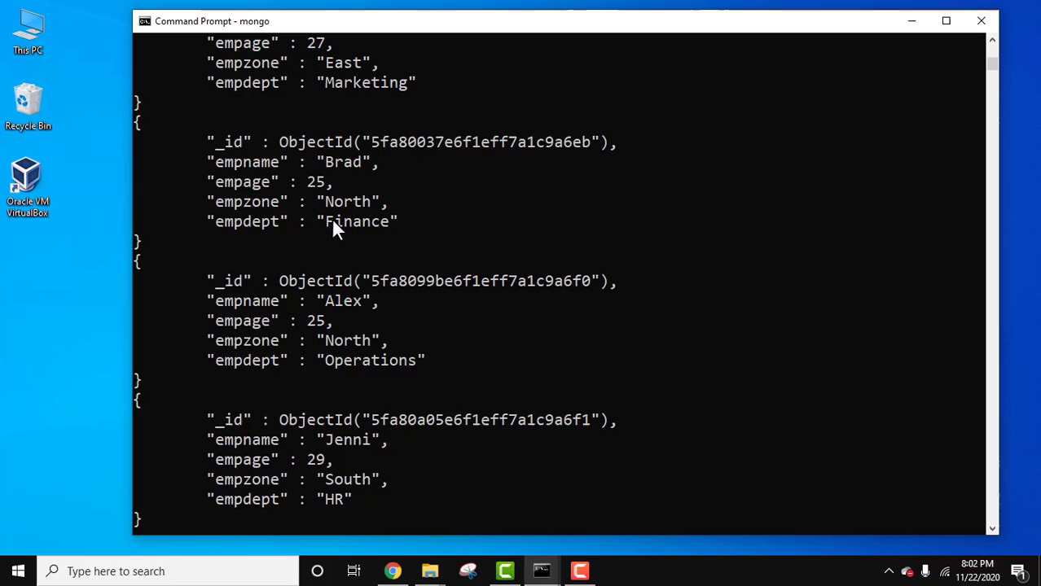
{"action": "mouse_move", "coordinate": [342, 213]}
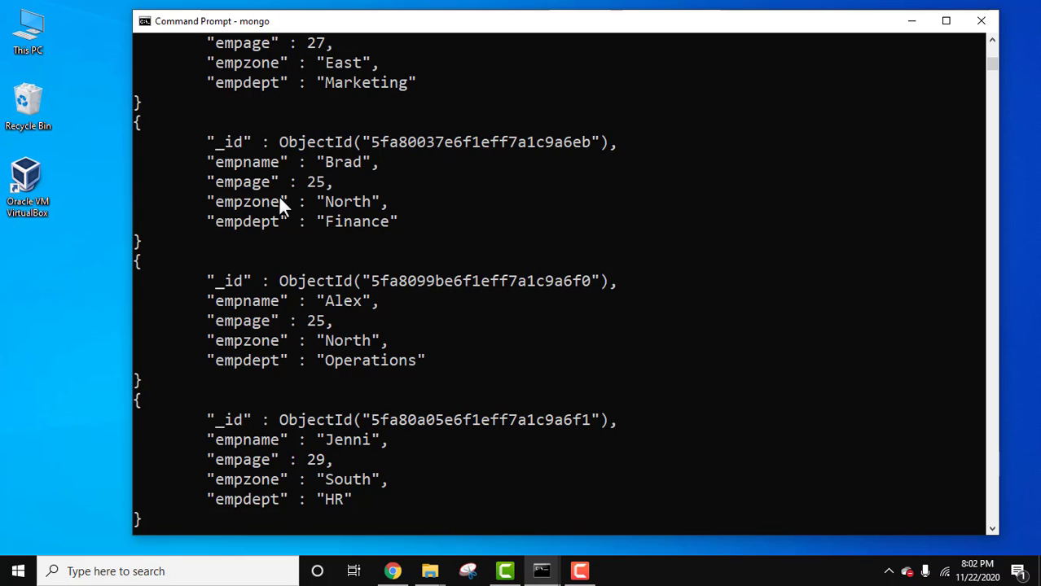
{"action": "mouse_move", "coordinate": [749, 337]}
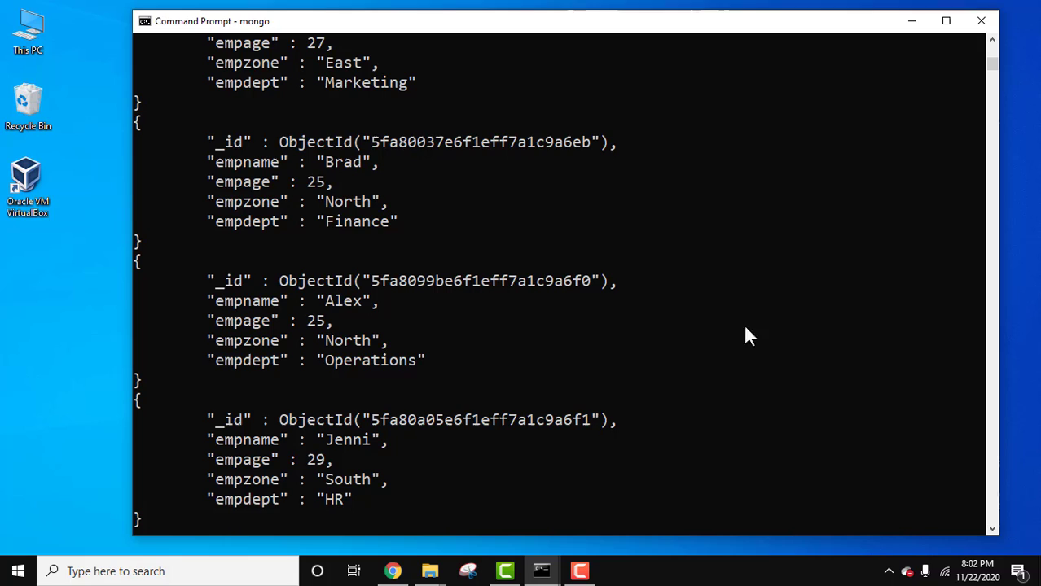
{"action": "mouse_move", "coordinate": [992, 475]}
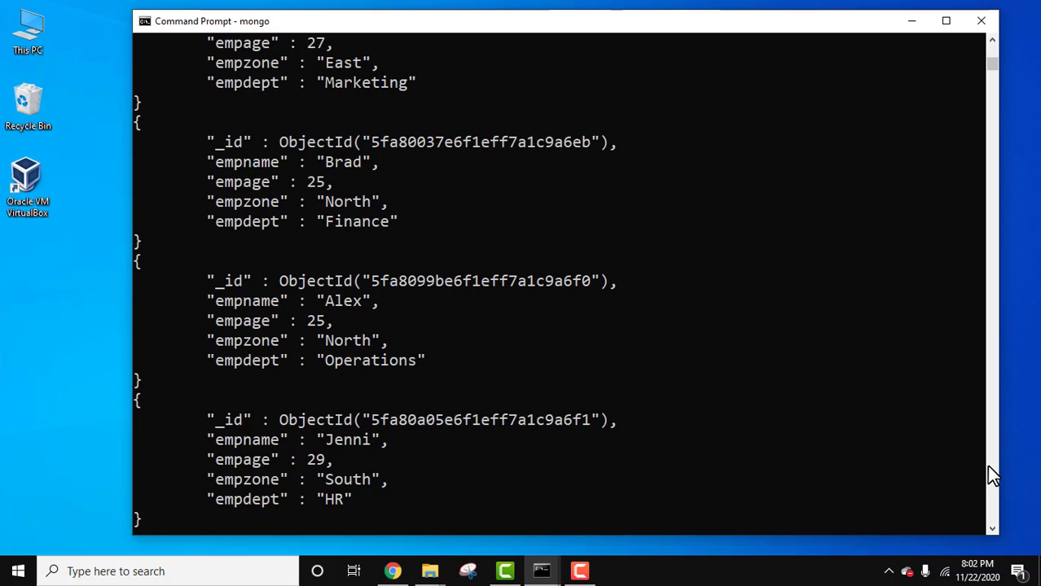
{"action": "mouse_move", "coordinate": [272, 242]}
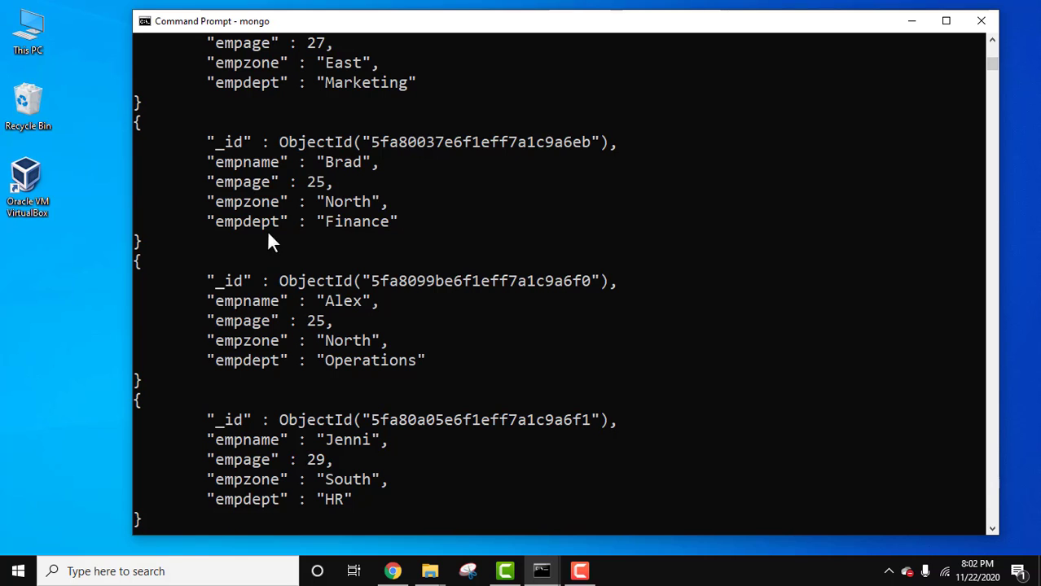
{"action": "mouse_move", "coordinate": [834, 344]}
{"action": "type", "text": "db.employee.createIndex({empzone:\"text\"})"}
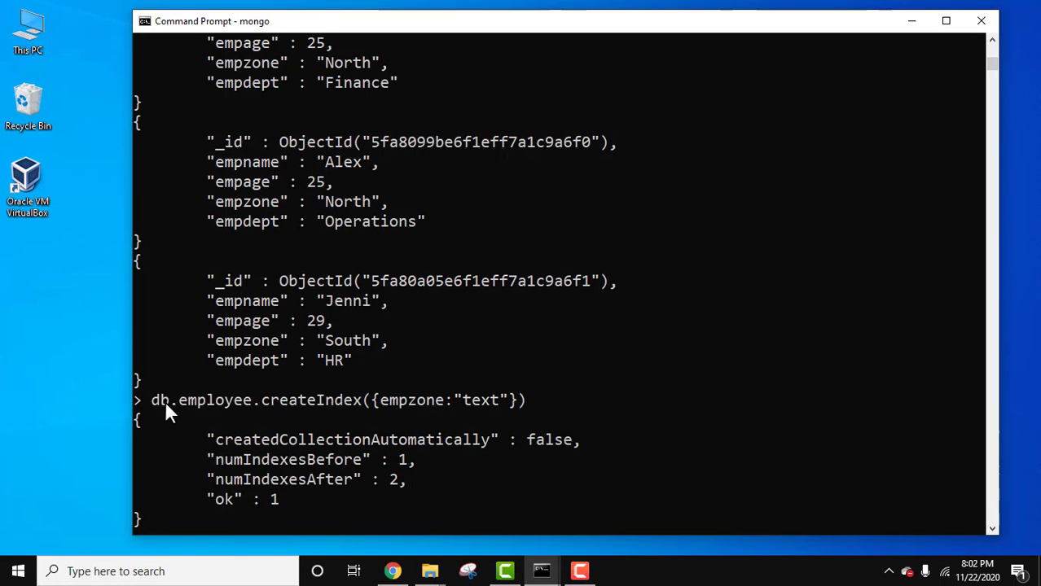
{"action": "mouse_move", "coordinate": [292, 418]}
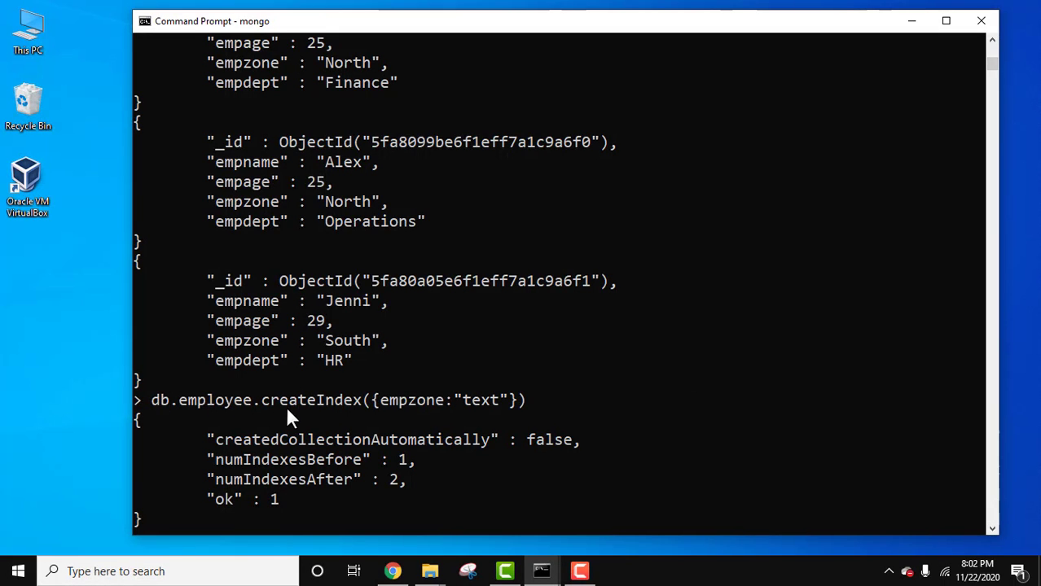
{"action": "mouse_move", "coordinate": [460, 409]}
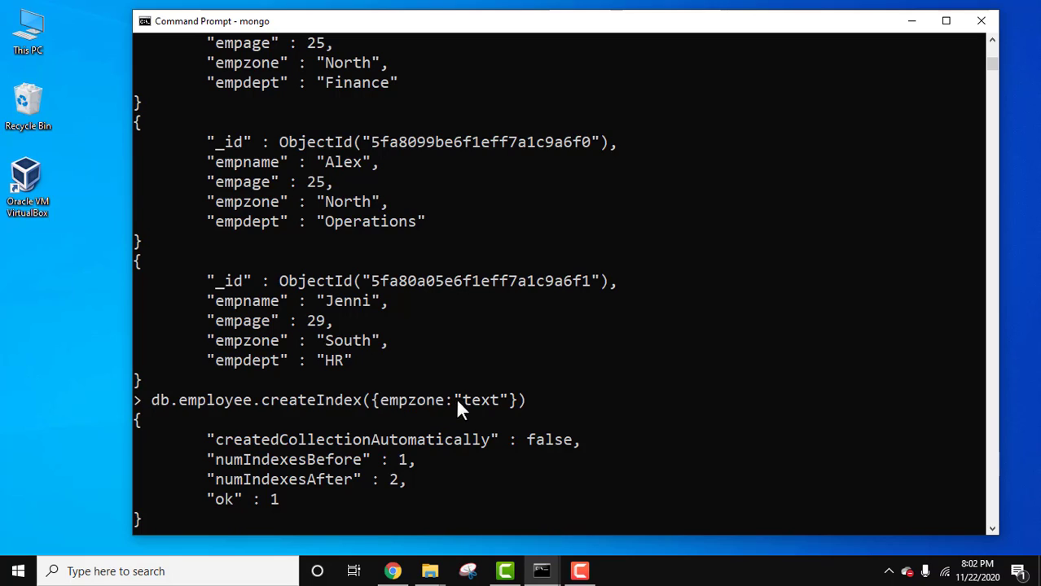
{"action": "mouse_move", "coordinate": [477, 405]}
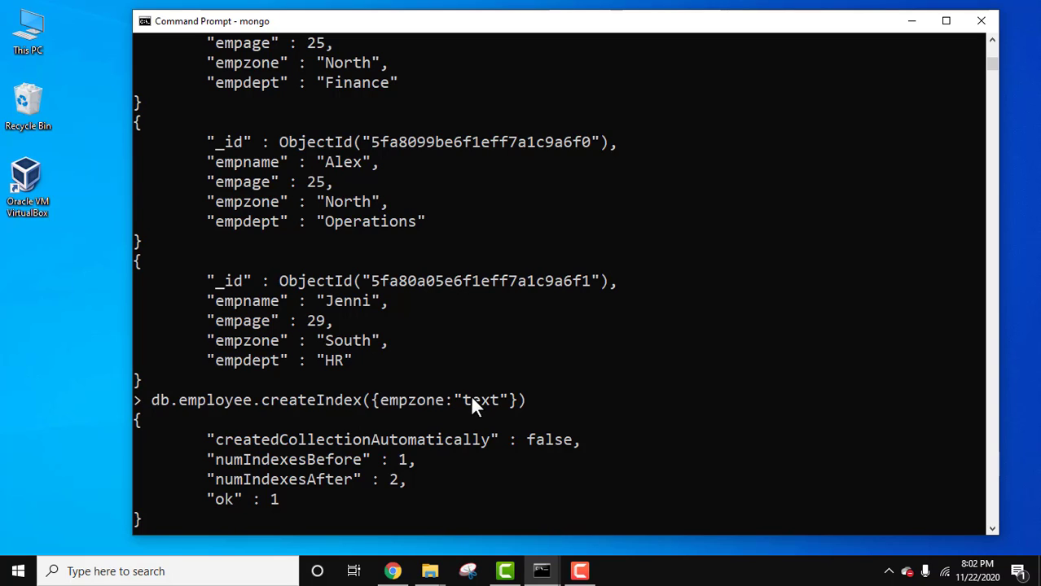
{"action": "mouse_move", "coordinate": [500, 415]}
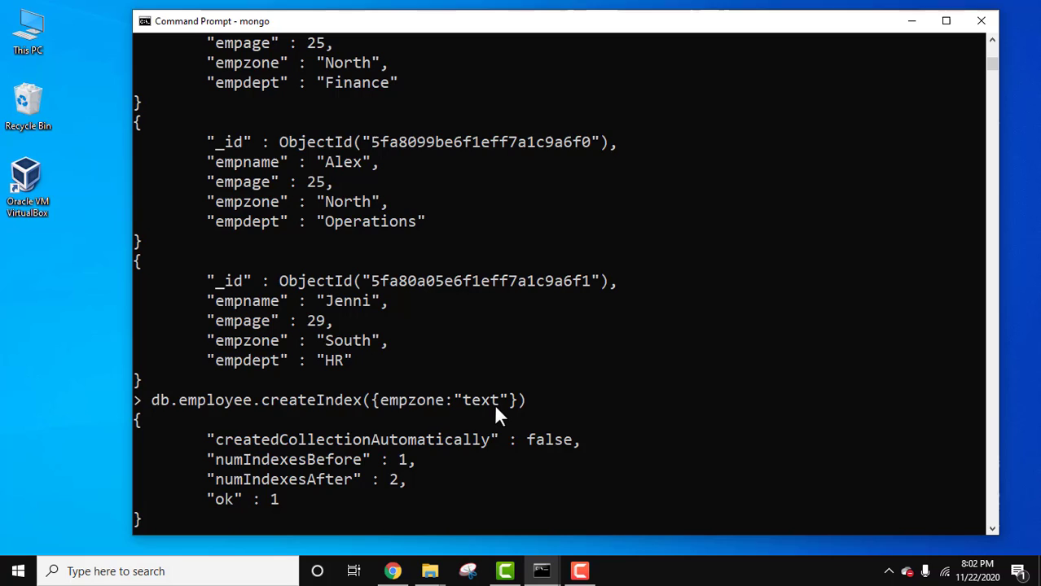
{"action": "mouse_move", "coordinate": [481, 423]}
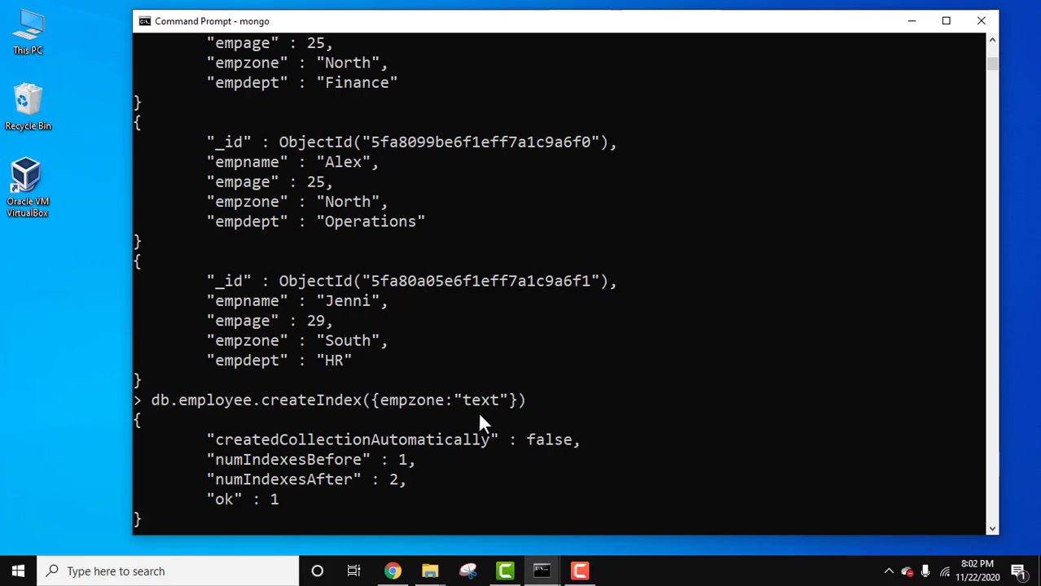
{"action": "mouse_move", "coordinate": [257, 507]}
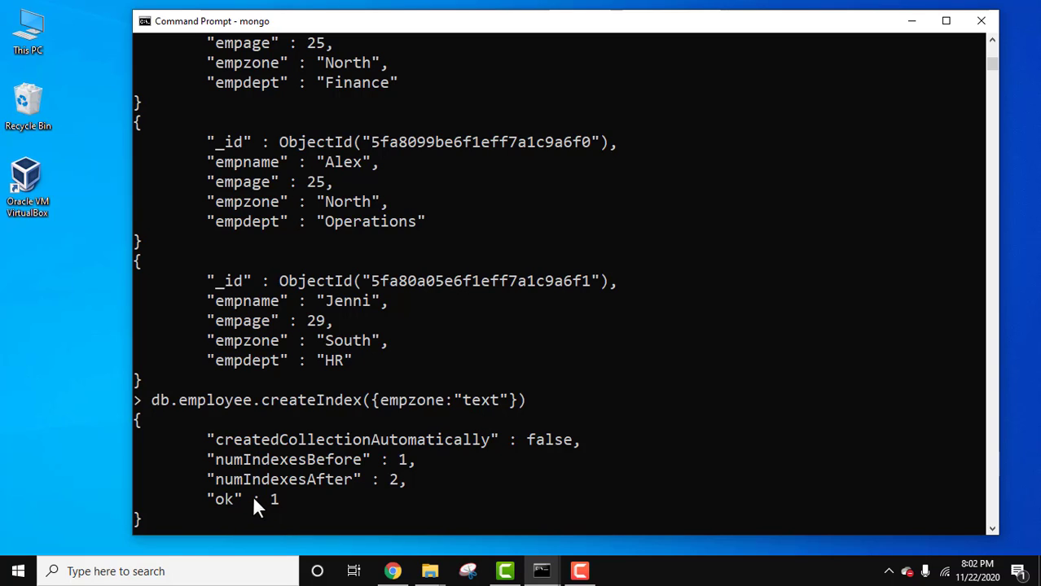
{"action": "mouse_move", "coordinate": [852, 491]}
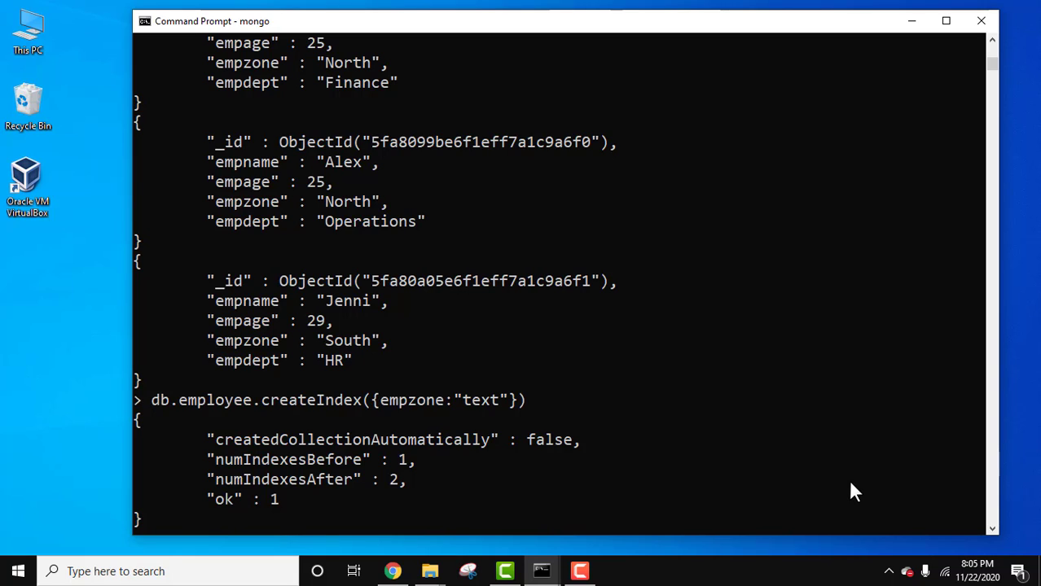
{"action": "mouse_move", "coordinate": [414, 256]}
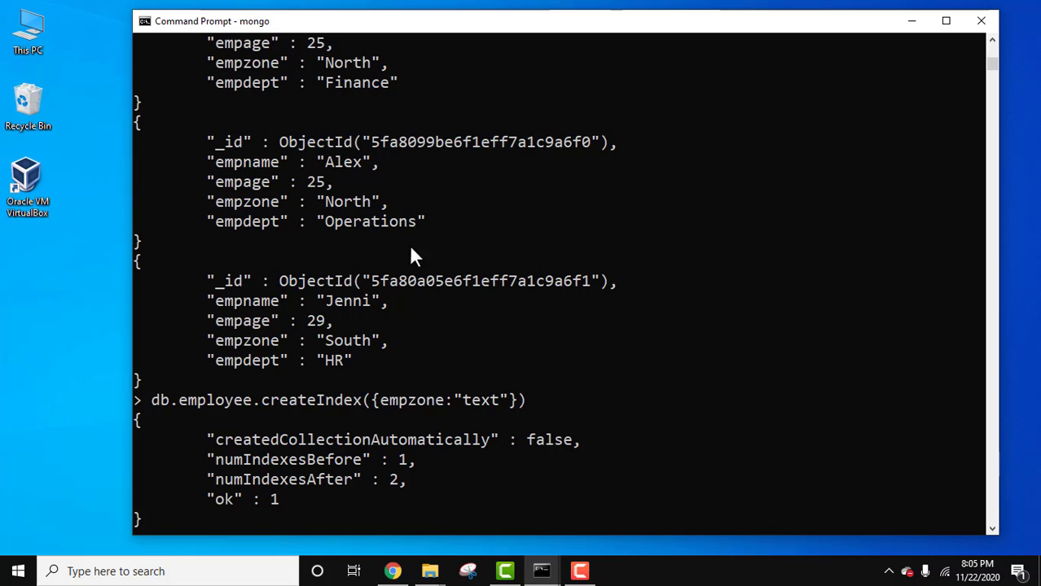
{"action": "mouse_move", "coordinate": [352, 214]}
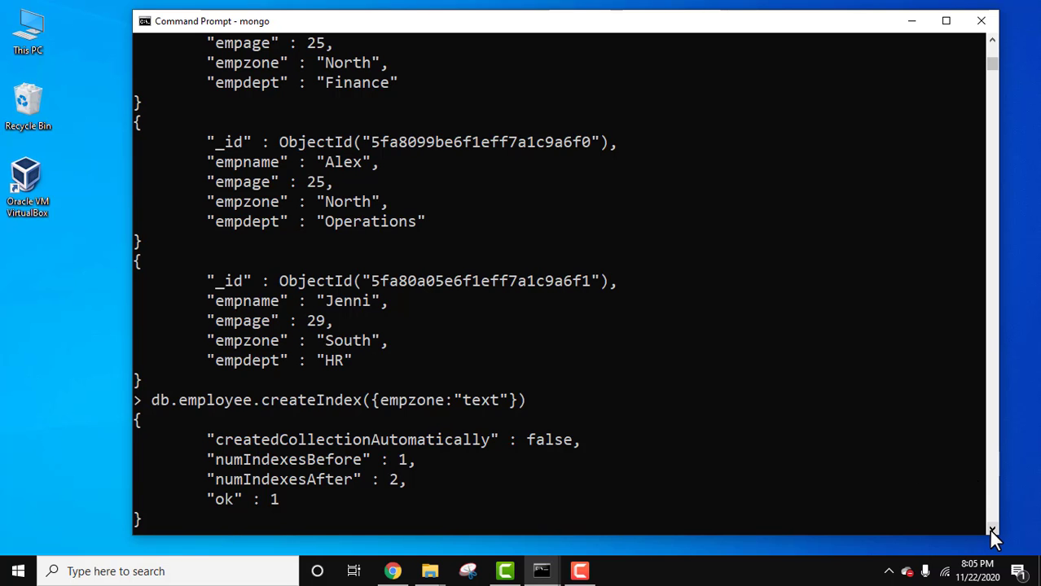
Step: Enter the query db.employee.find({$text:{$search:"North"}}) at the prompt
{"action": "type", "text": "db.employee.find({$text:{$search:\"North\"}})"}
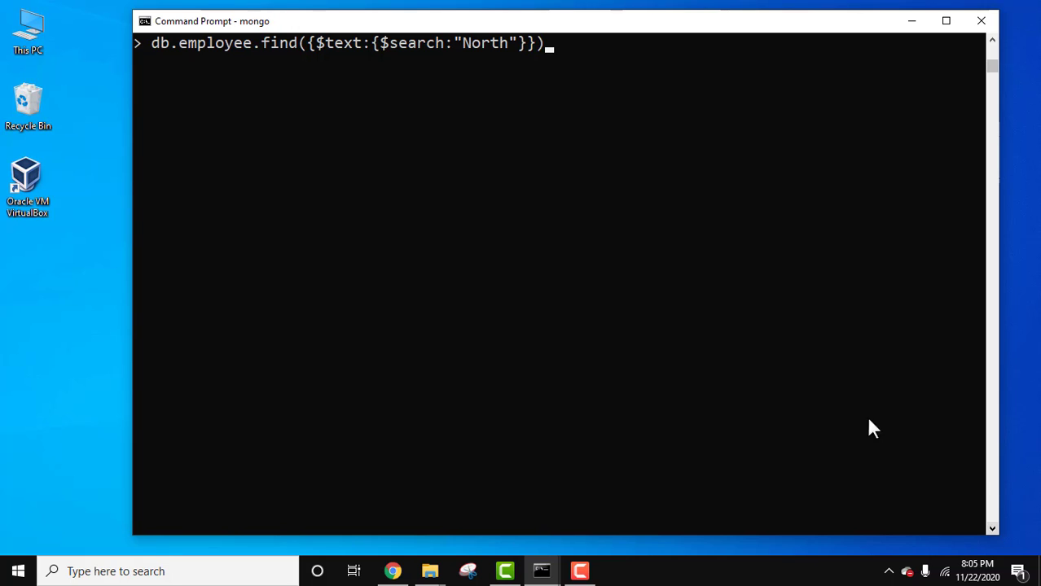
{"action": "mouse_move", "coordinate": [308, 51]}
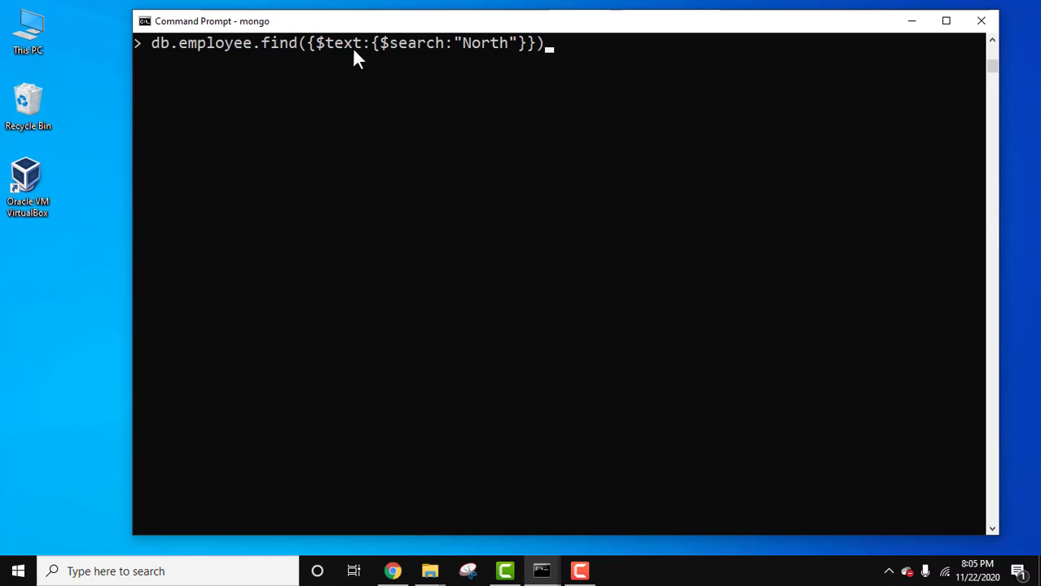
{"action": "mouse_move", "coordinate": [415, 57]}
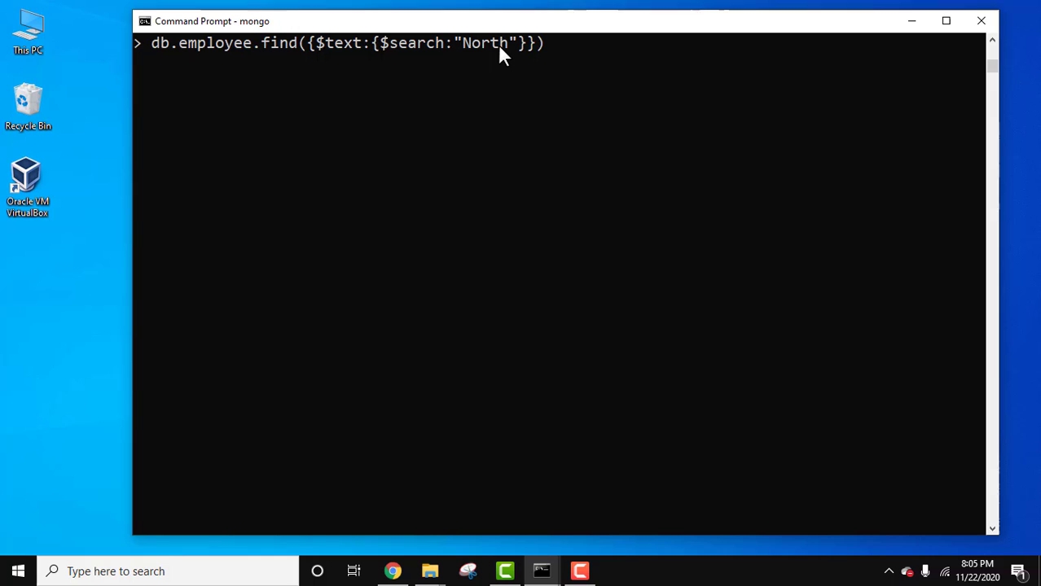
{"action": "mouse_move", "coordinate": [560, 56]}
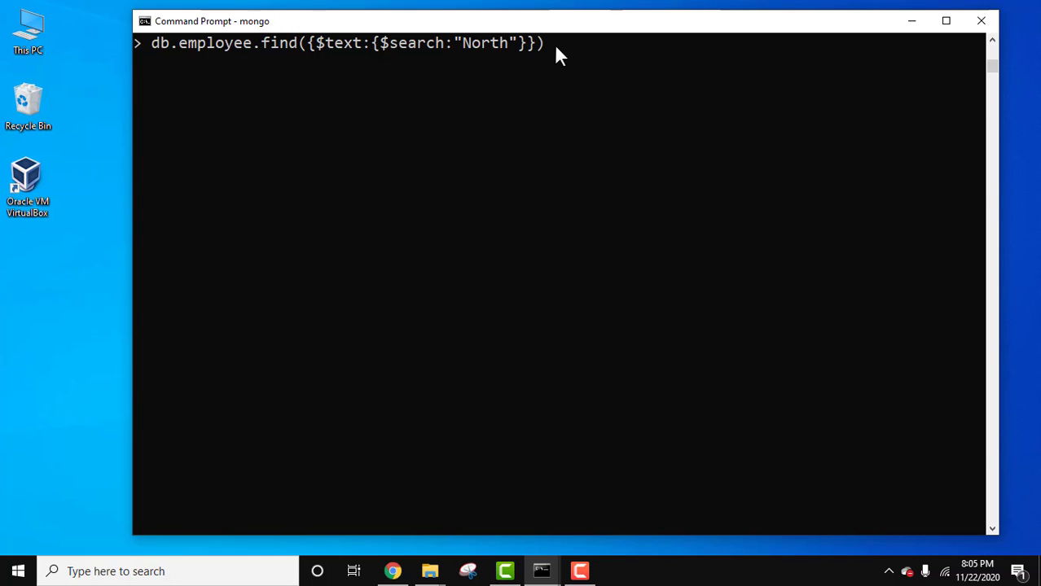
{"action": "mouse_move", "coordinate": [342, 47]}
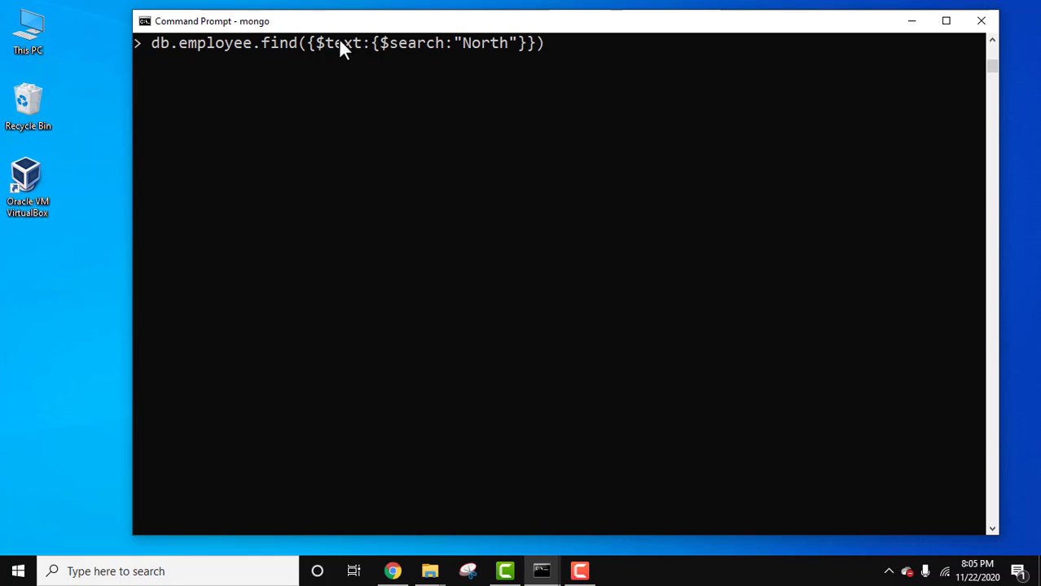
Step: Append .pretty() to the North text search and run it, returning Alex and Brad
{"action": "type", "text": "."}
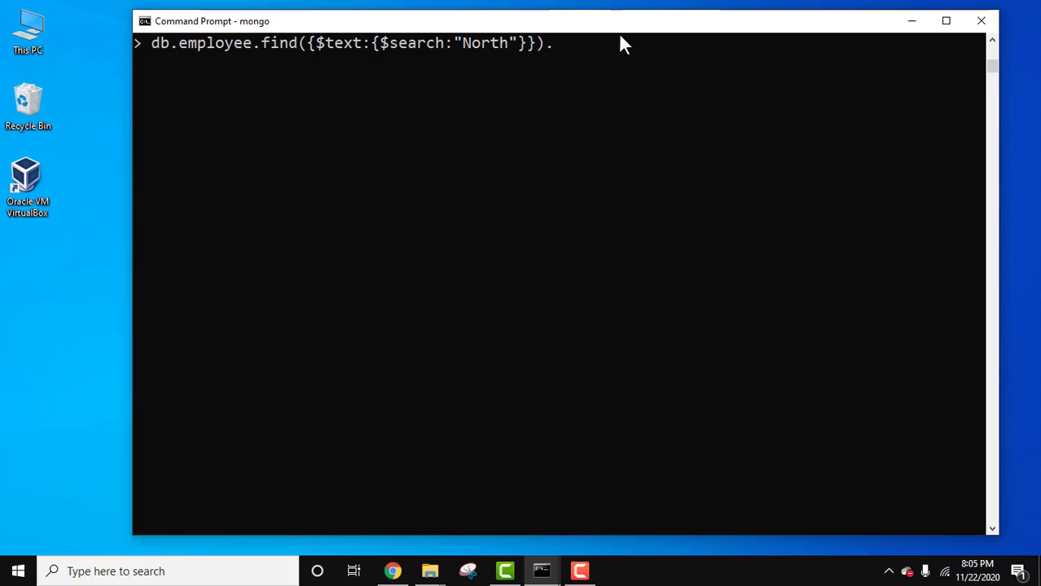
{"action": "type", "text": "pretty"}
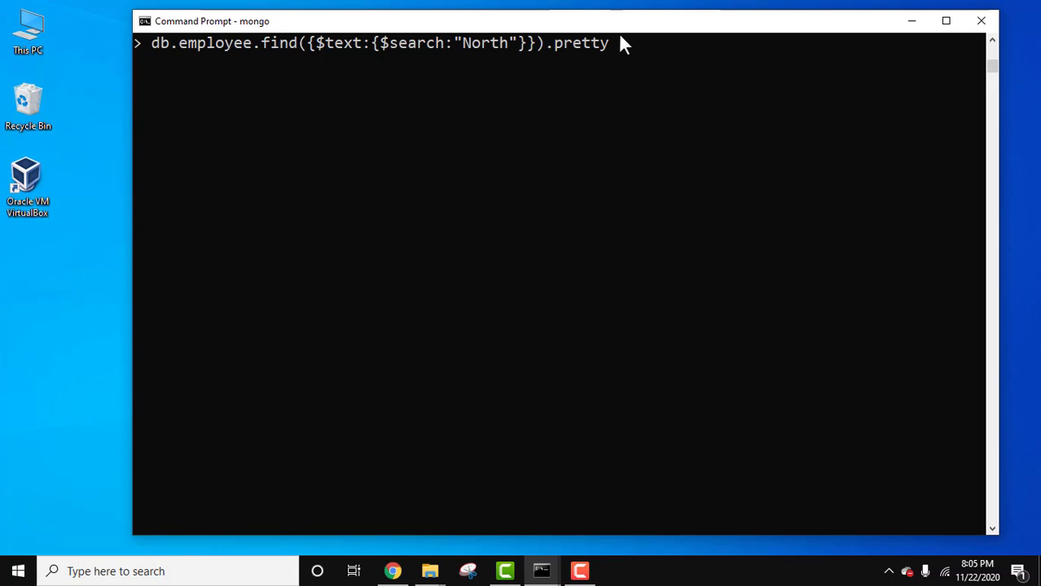
{"action": "type", "text": "("}
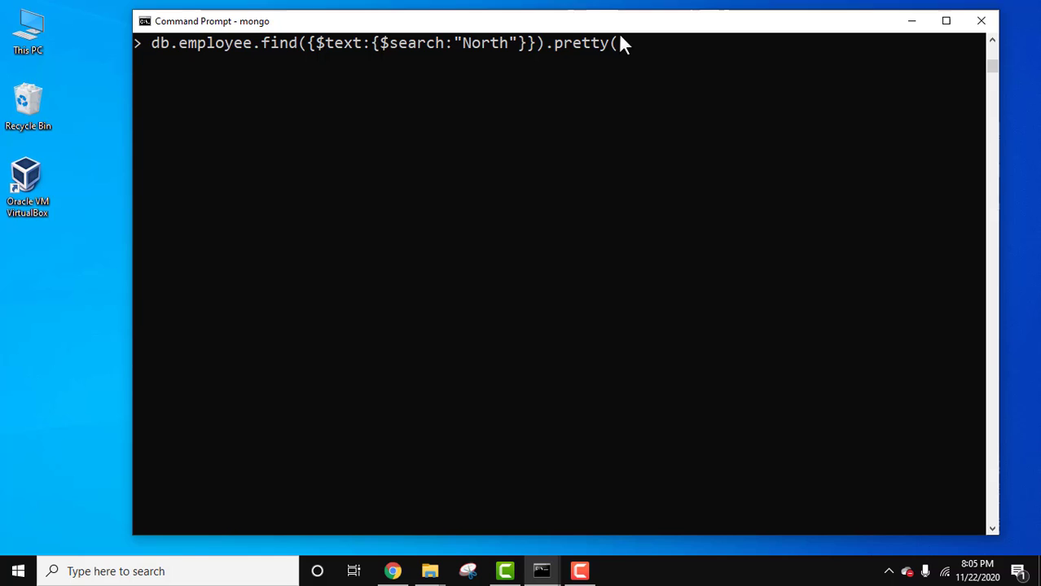
{"action": "key", "text": "Return"}
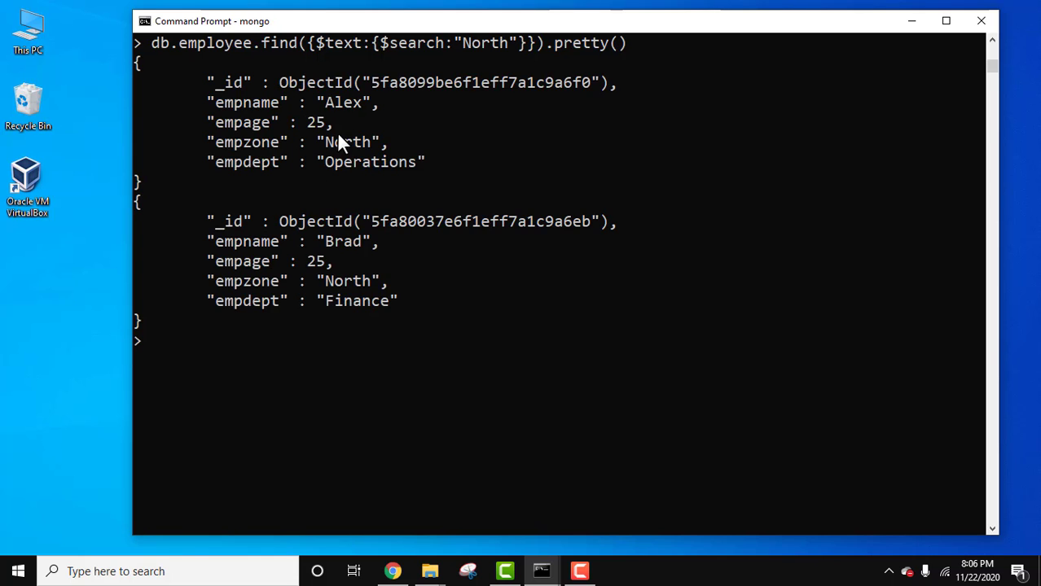
{"action": "mouse_move", "coordinate": [268, 168]}
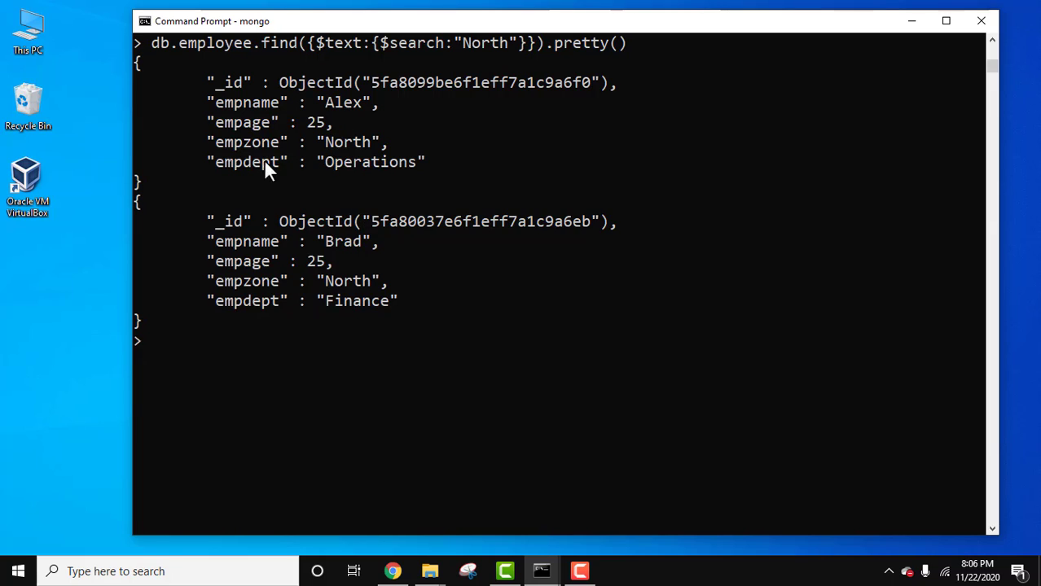